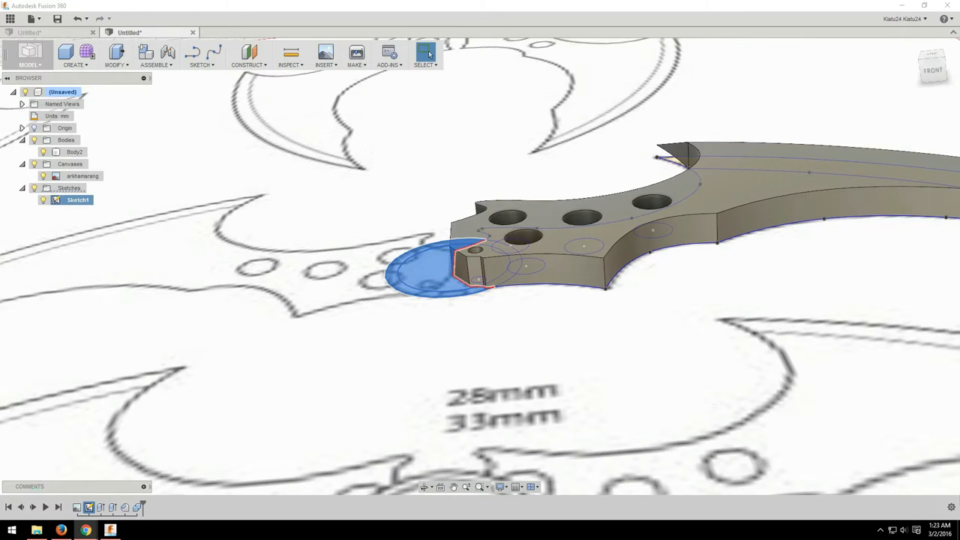
{"action": "mouse_move", "coordinate": [489, 327]}
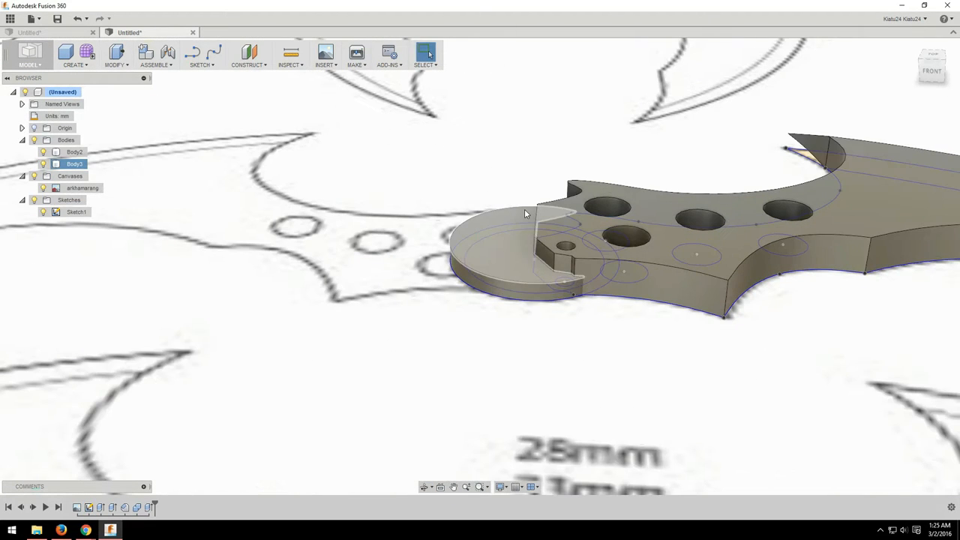
Step: Bring up the reference canvas image's Edit Canvas settings from the browser
{"action": "double_click", "coordinate": [83, 187]}
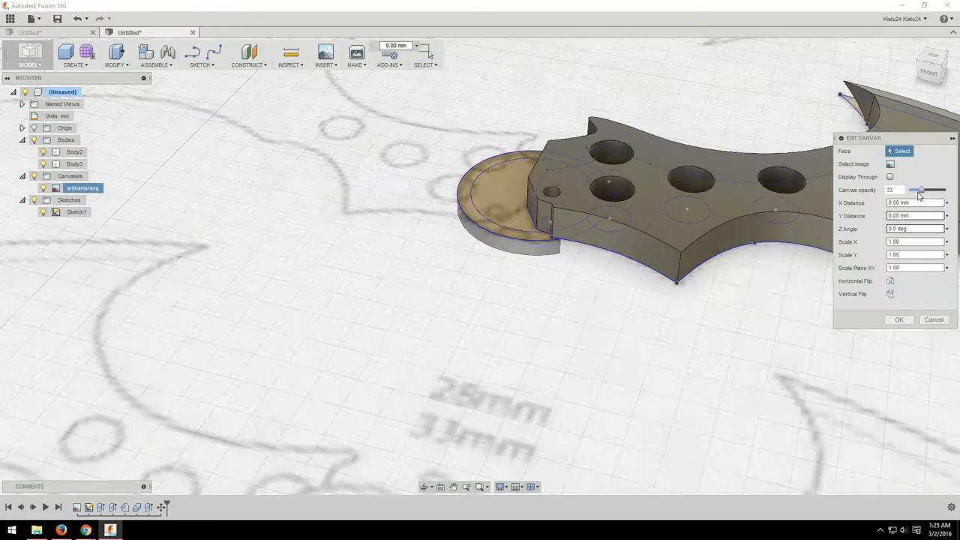
Step: Lower the reference canvas opacity so the traced sketch reads through it
{"action": "left_click", "coordinate": [899, 320]}
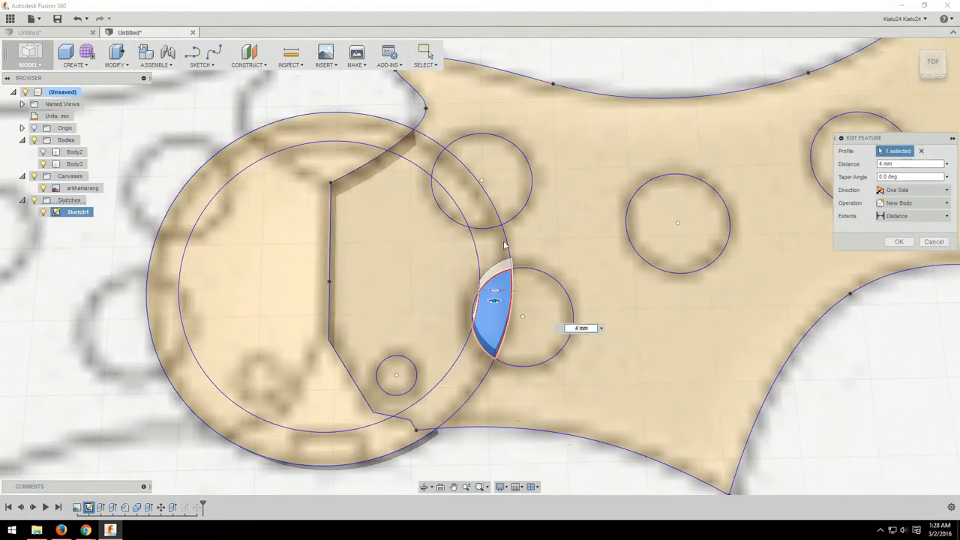
Step: Extrude the small crescent sliver profile to stack the hub into a taller cylinder
{"action": "left_click", "coordinate": [899, 242]}
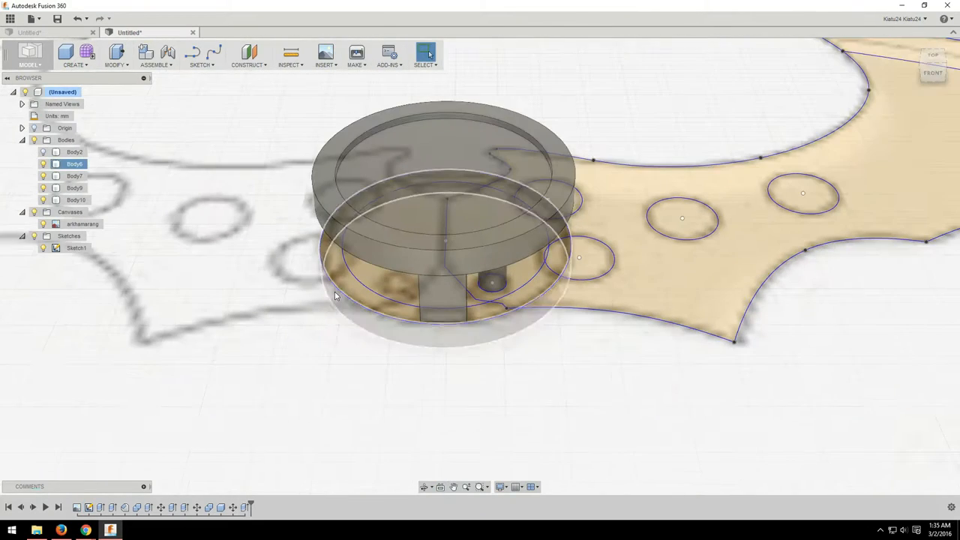
Step: Mirror the blade body into a second wing and rename the bodies right wing and left wing
{"action": "left_click", "coordinate": [338, 292]}
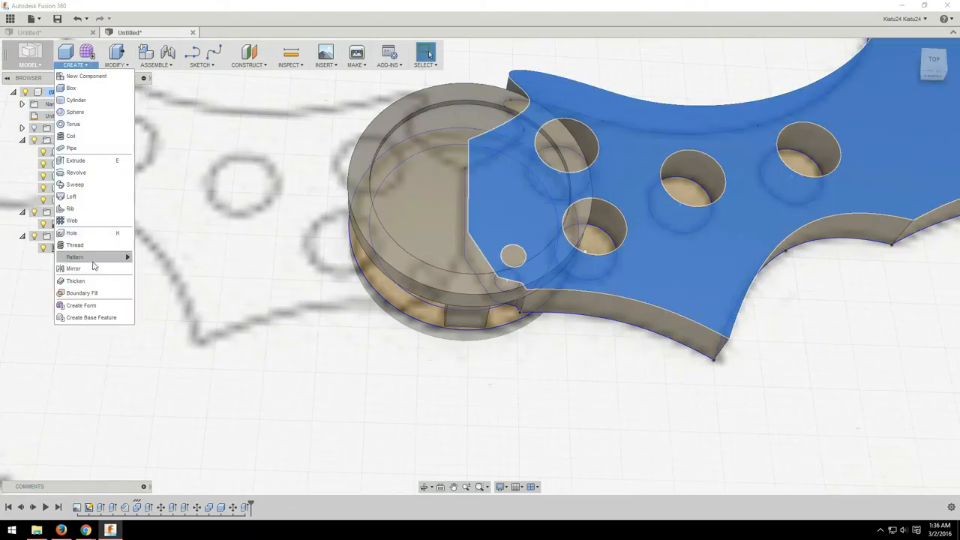
{"action": "left_click", "coordinate": [74, 267]}
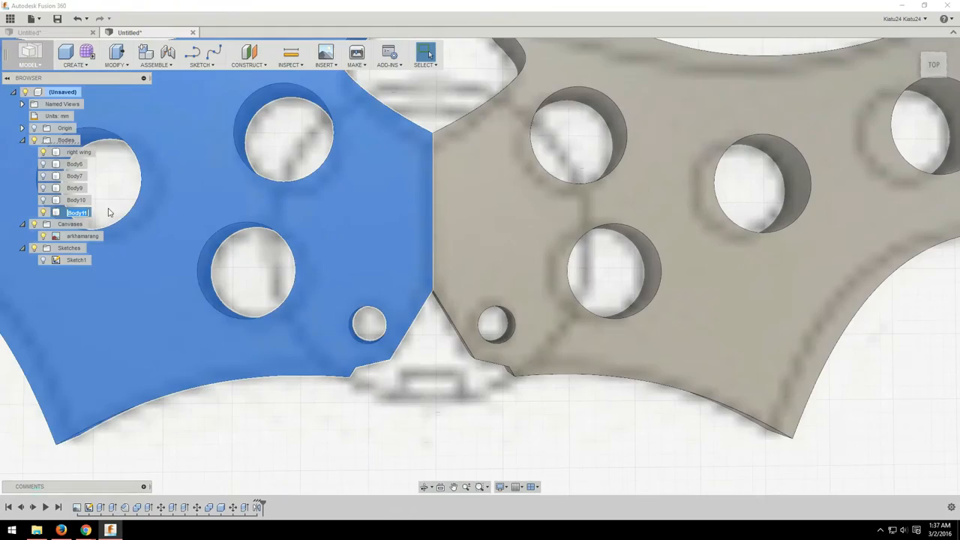
{"action": "left_click", "coordinate": [114, 55]}
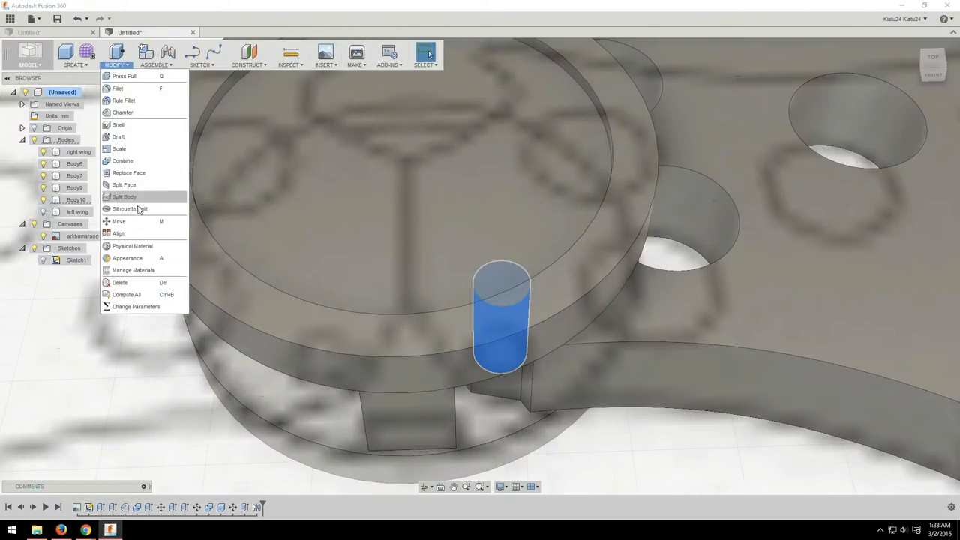
{"action": "left_click", "coordinate": [120, 149]}
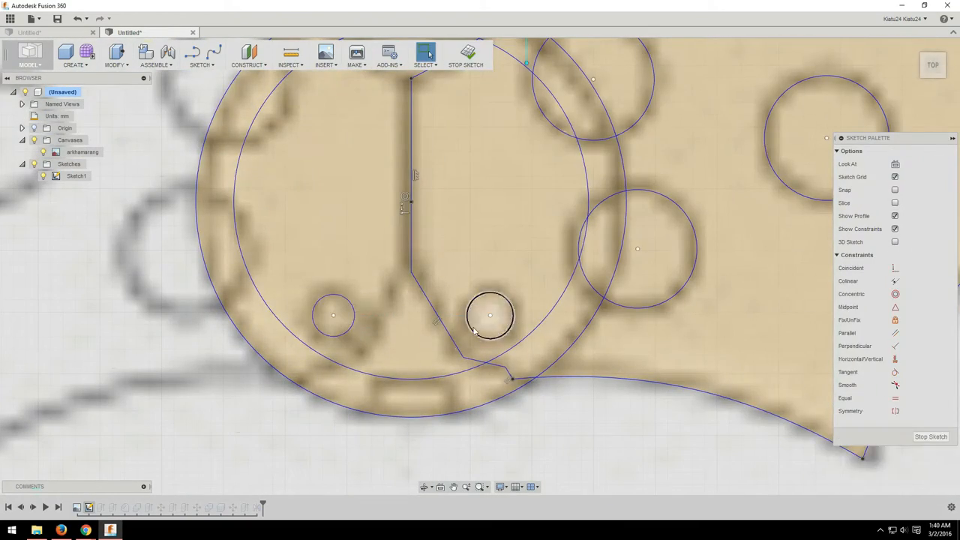
Step: Measure the small hub hole circle, reading about 3.783 mm diameter, then dismiss the results
{"action": "right_click", "coordinate": [492, 315]}
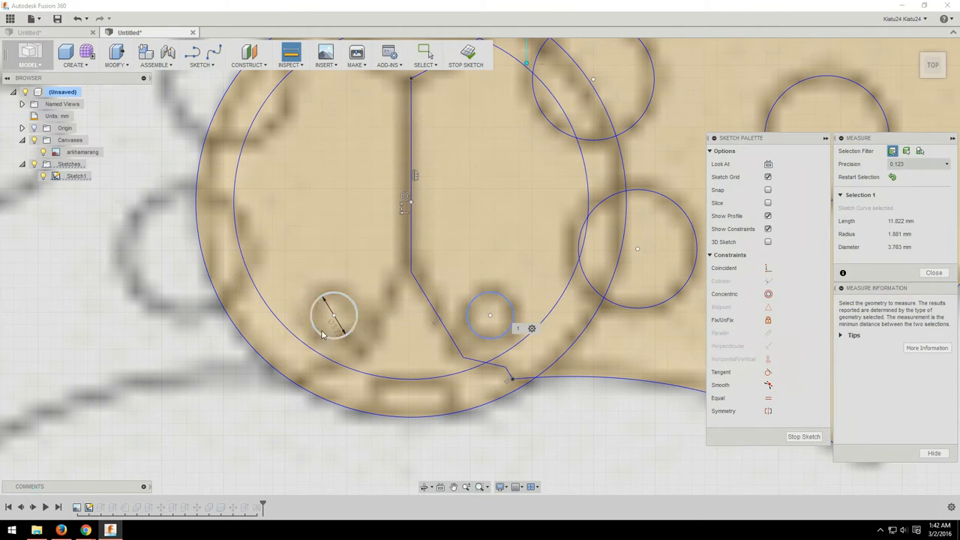
{"action": "left_click", "coordinate": [933, 273]}
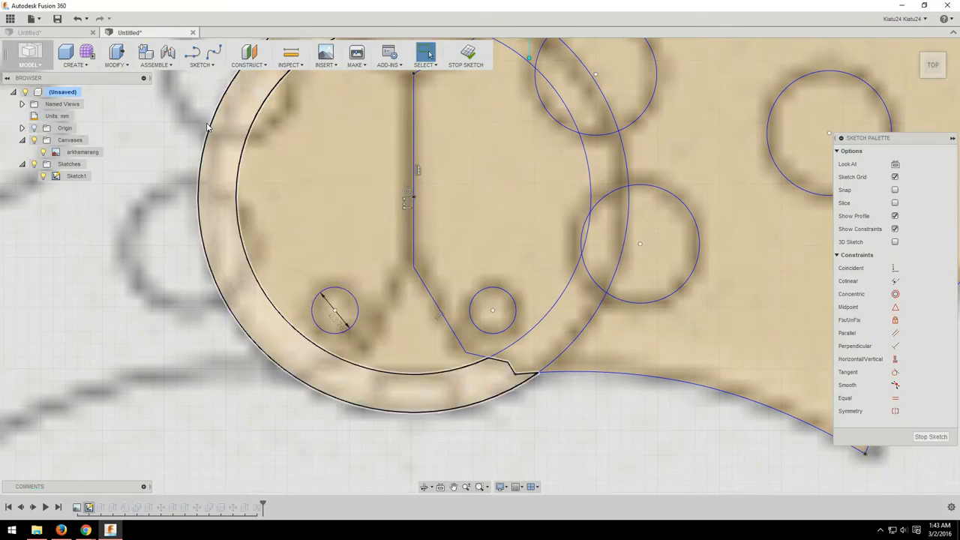